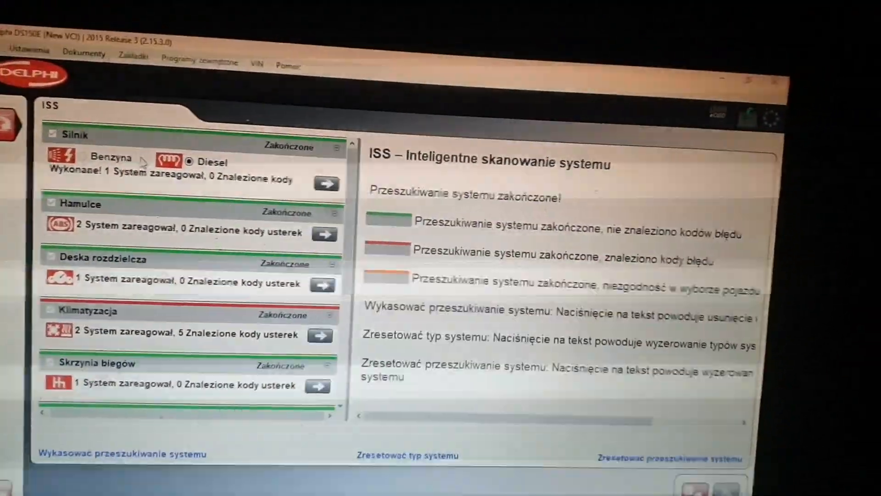
Step: Bring up the diesel engine scan results with the engine variant selection dialog
click(327, 184)
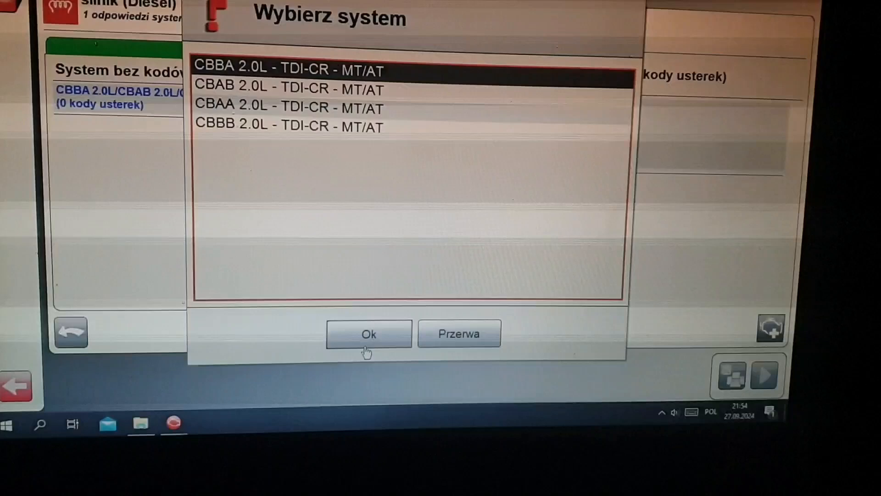
Step: Confirm CBBA 2.0L TDI-CR, acknowledge cable connection, and enter basic adjustment tests
click(368, 333)
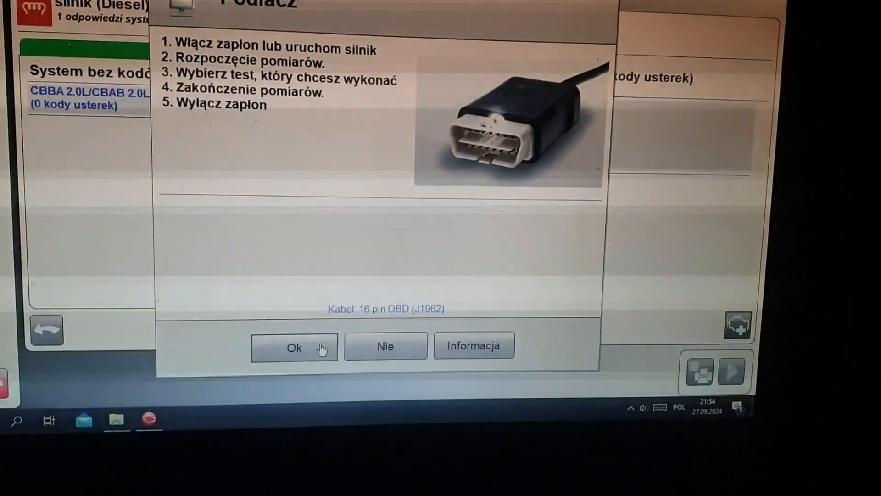
click(294, 347)
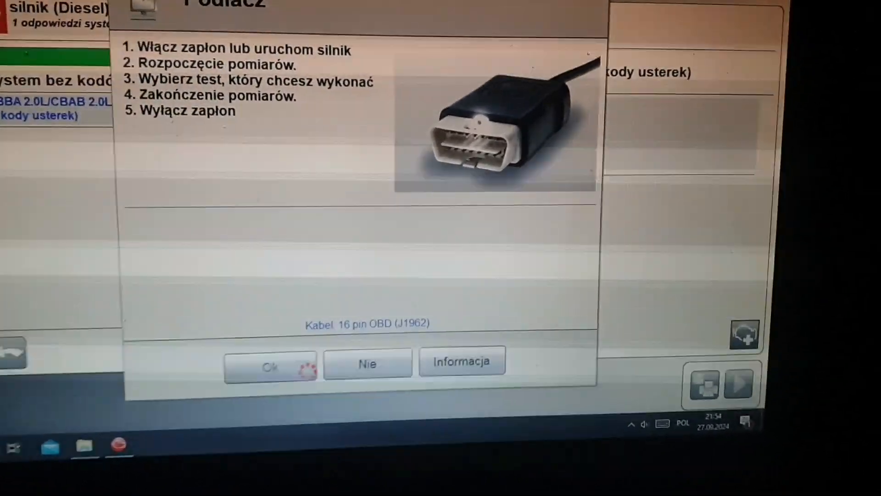
click(272, 362)
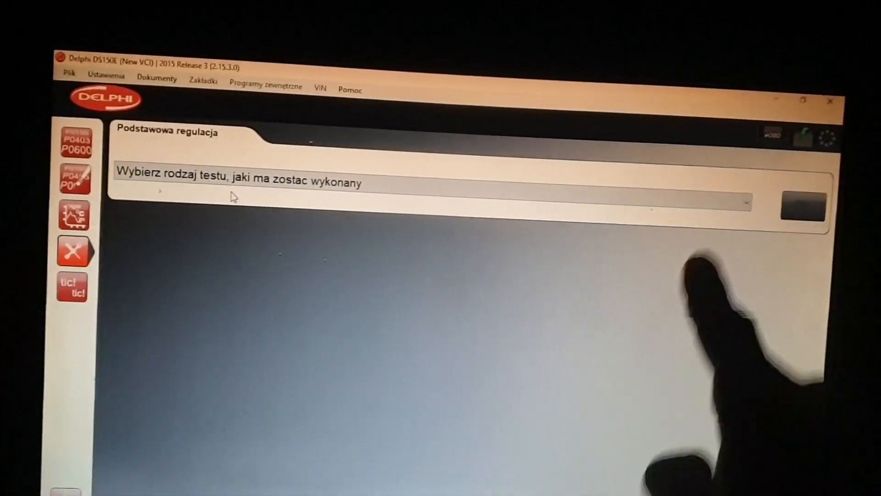
Step: Select and start the 'Filtr cząstek stałych, sprawdzić zawartość węgla' test
click(748, 202)
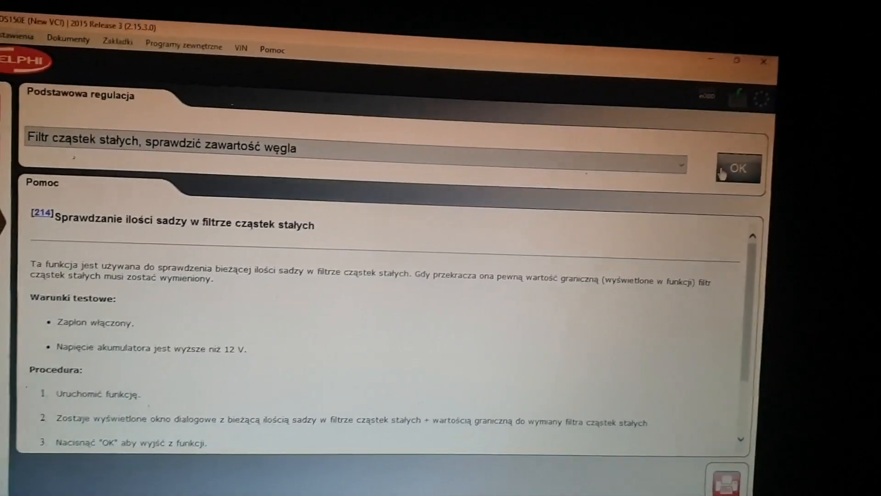
click(738, 167)
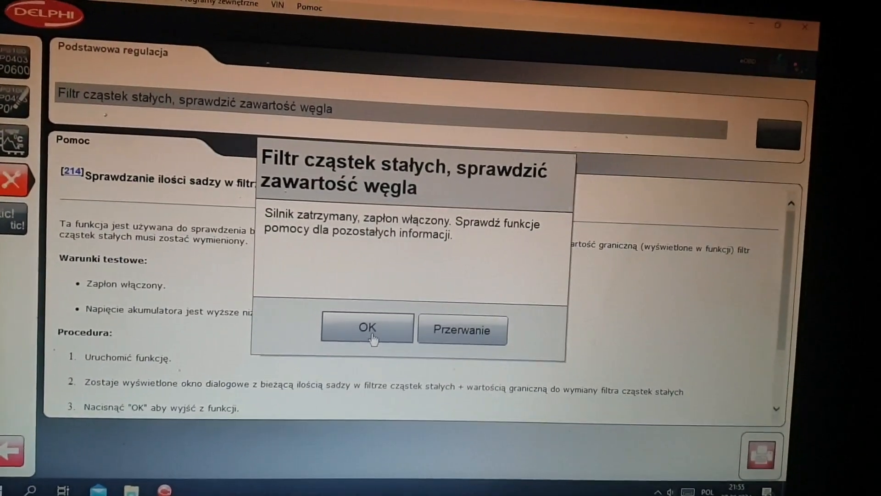
Step: Confirm engine off/ignition on and finish the check reading 0.0 ml soot vs 175 ml limit
click(367, 328)
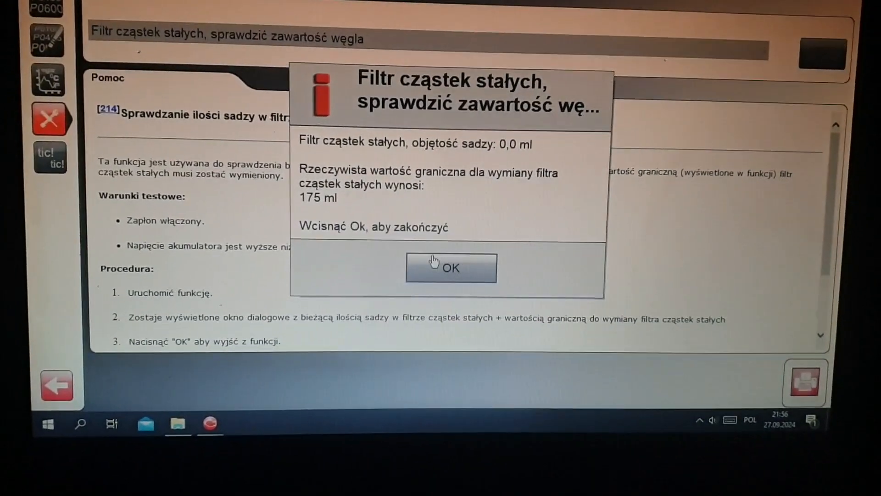
click(450, 267)
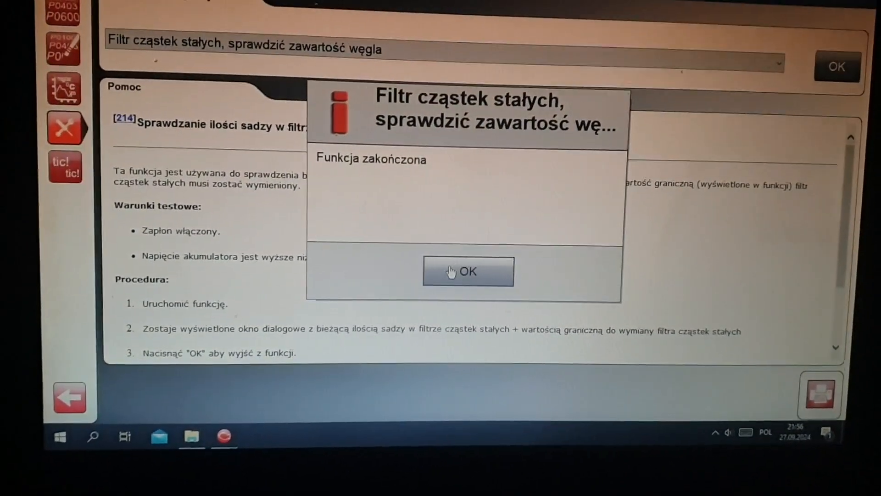